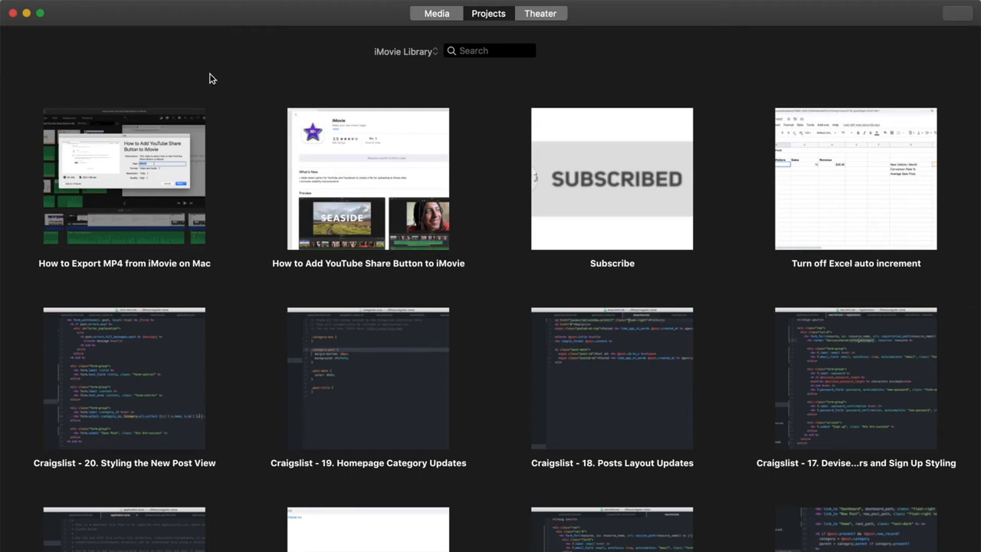
mouse_move(174, 266)
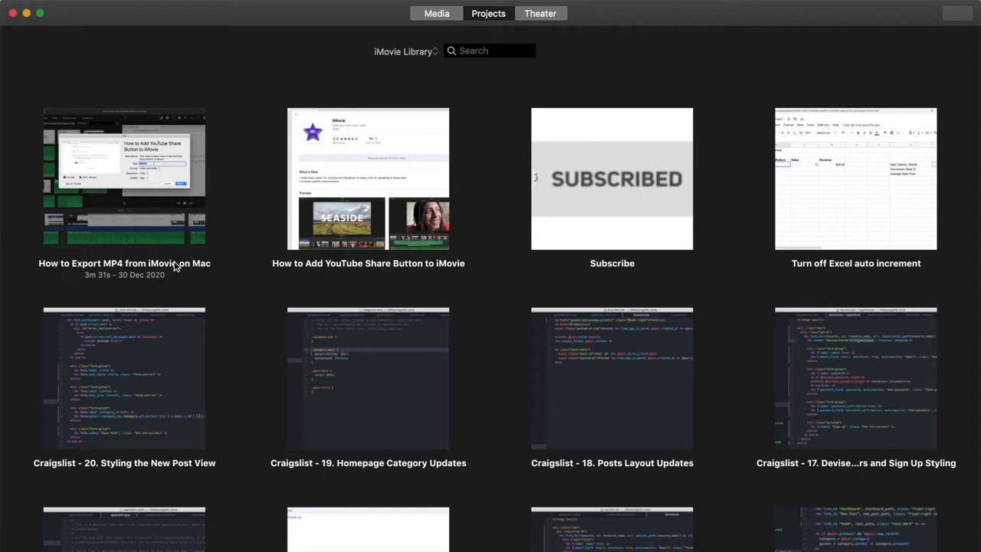
mouse_move(376, 78)
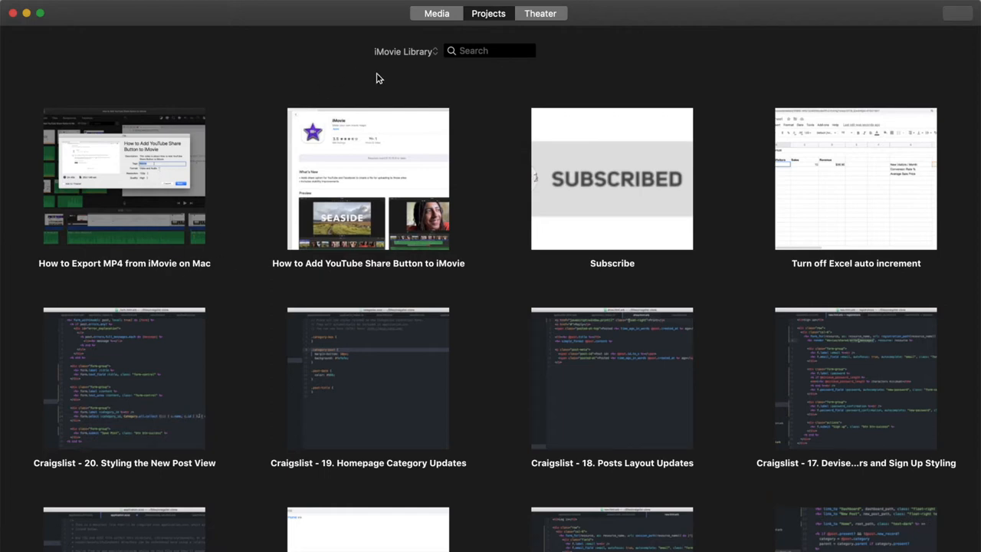
- Open another of the recent libraries from the library options
left_click(404, 50)
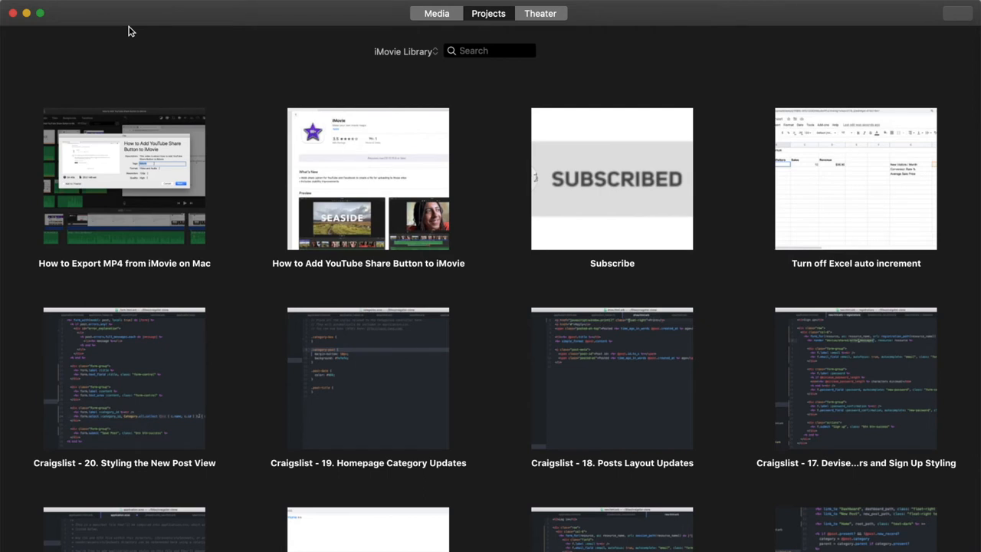
left_click(154, 13)
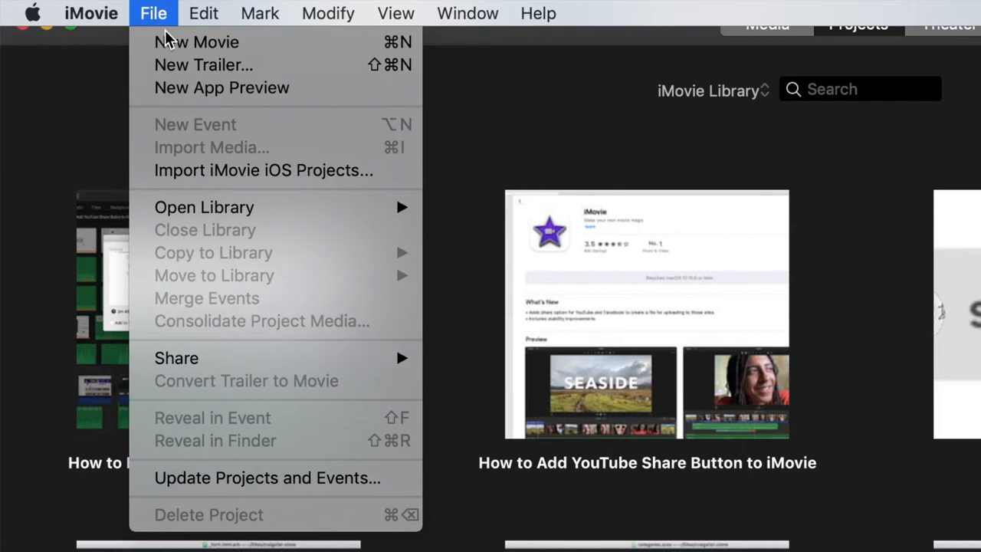
mouse_move(204, 207)
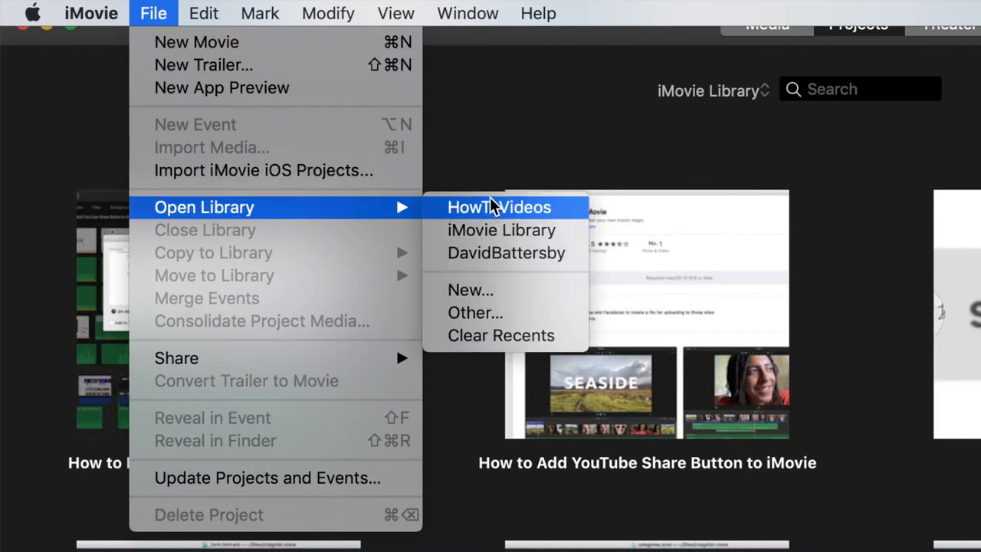
mouse_move(505, 253)
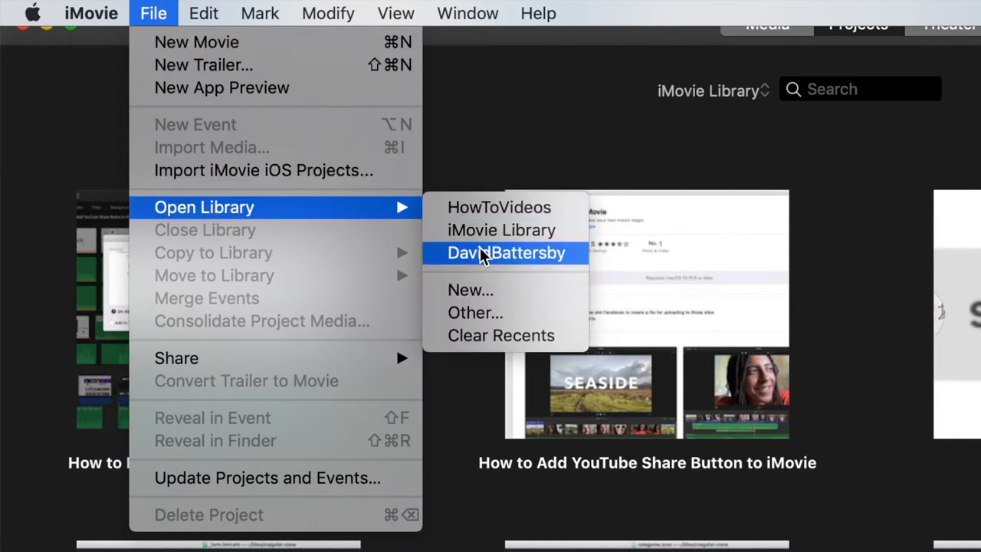
mouse_move(490, 230)
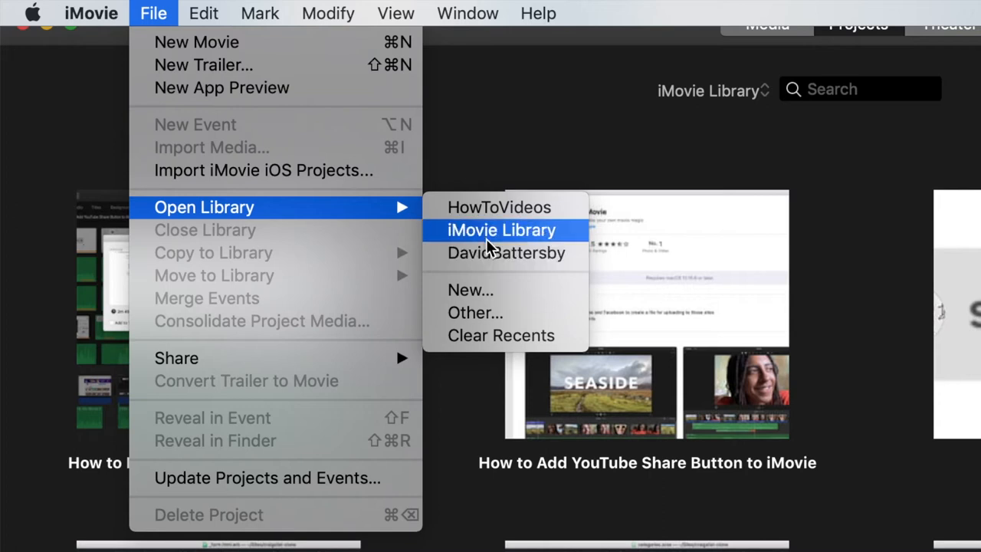
left_click(502, 230)
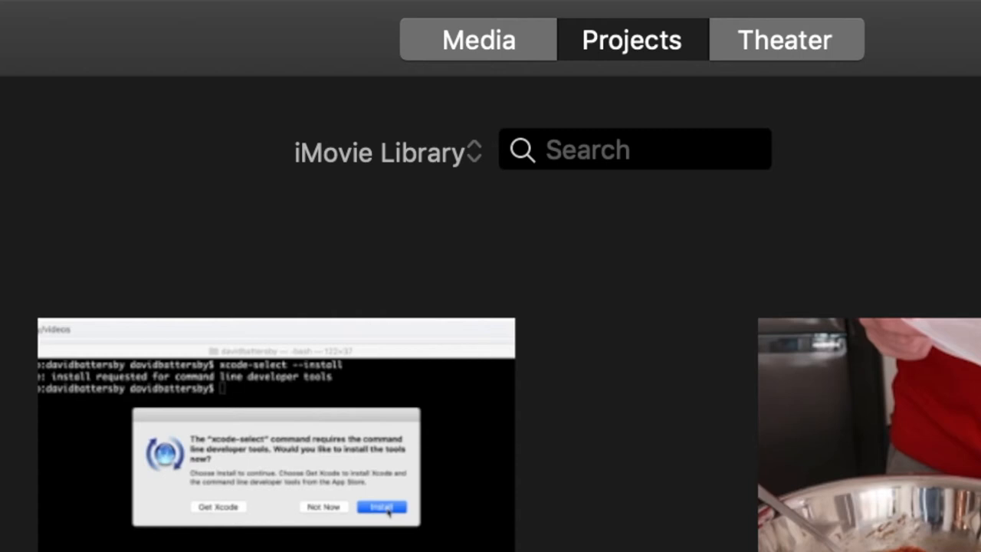
left_click(387, 151)
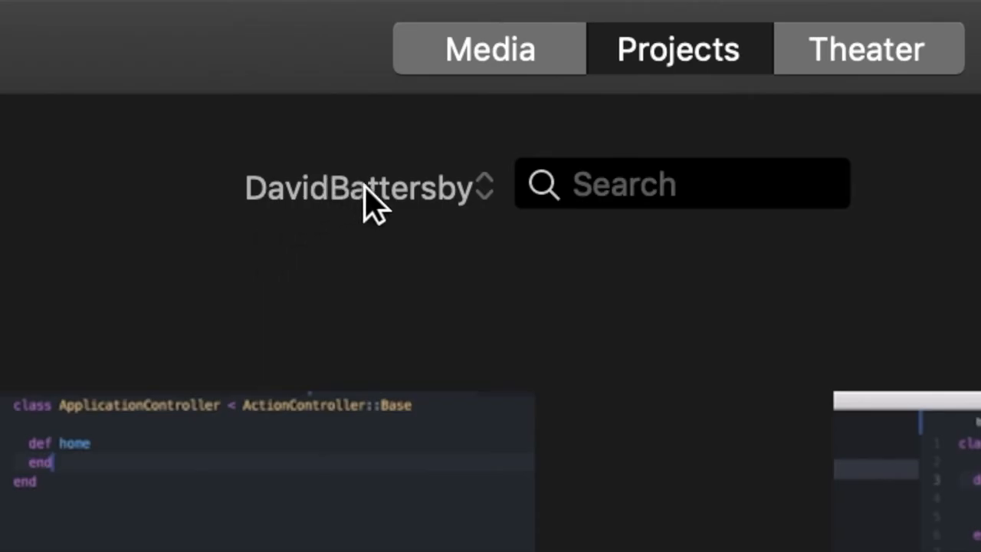
- Show iMovie Library's projects and open the How to Export MP4 project's options menu
left_click(360, 186)
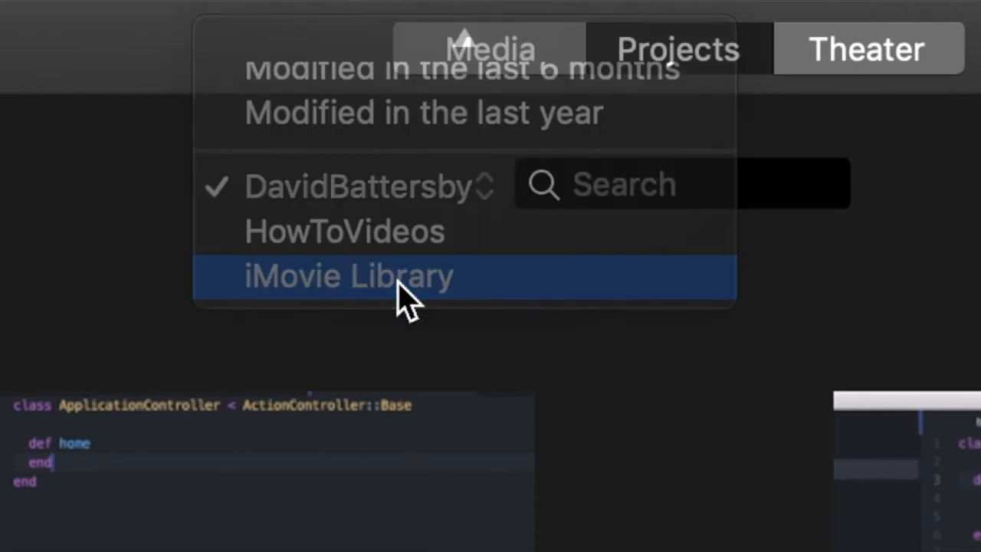
left_click(349, 276)
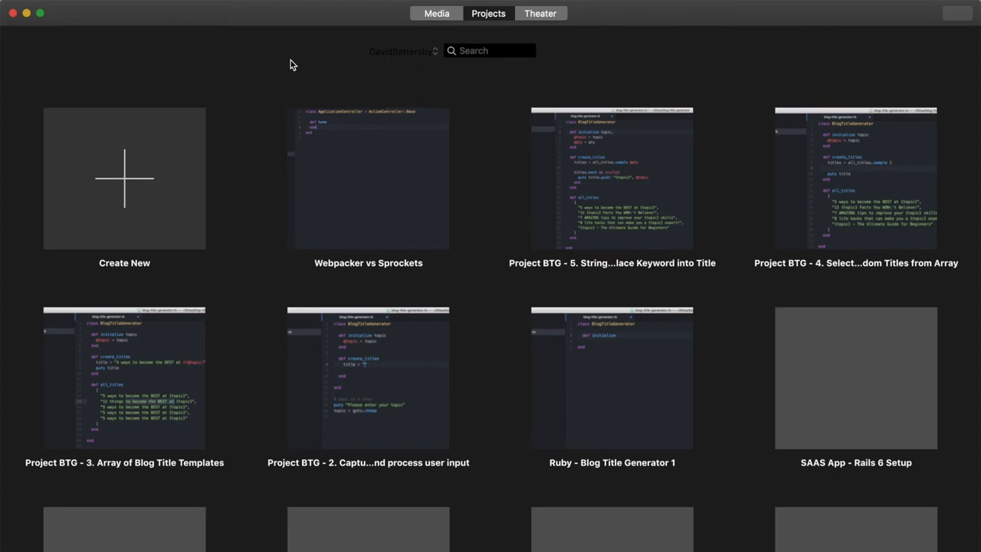
left_click(405, 51)
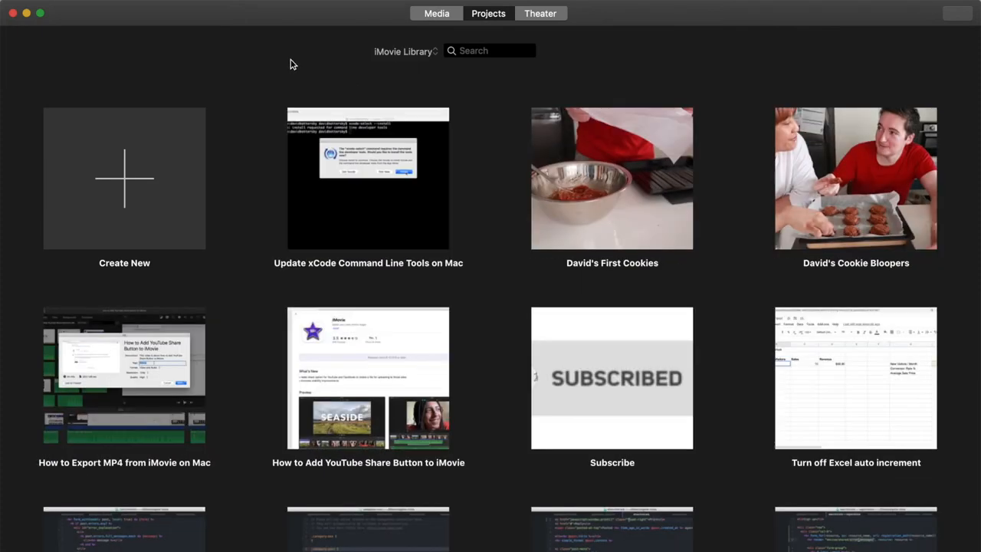
mouse_move(257, 309)
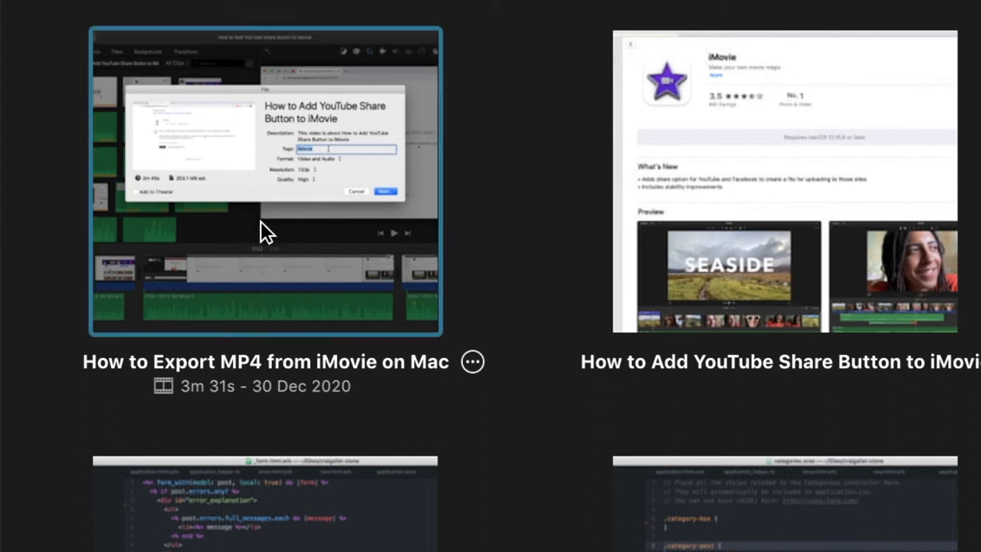
mouse_move(472, 361)
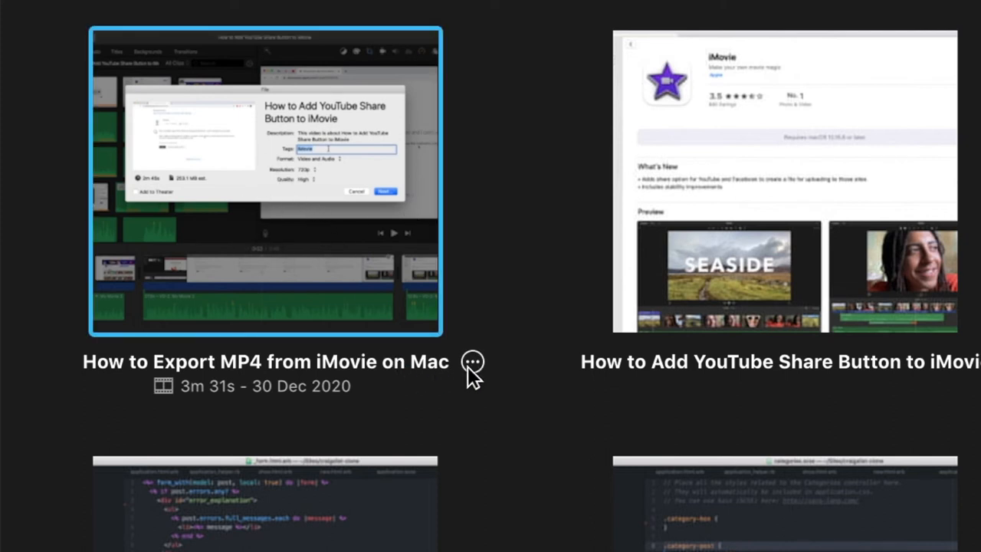
left_click(473, 361)
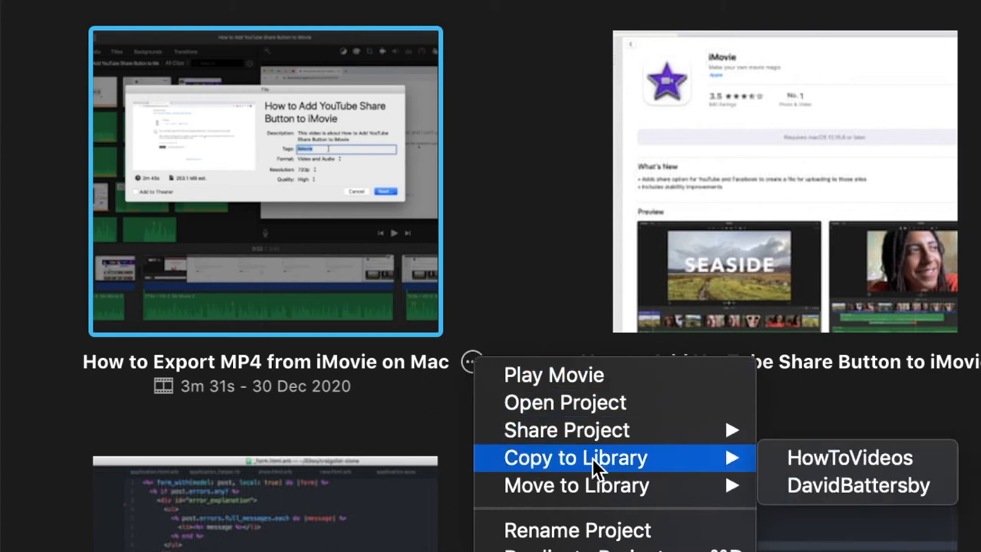
mouse_move(605, 467)
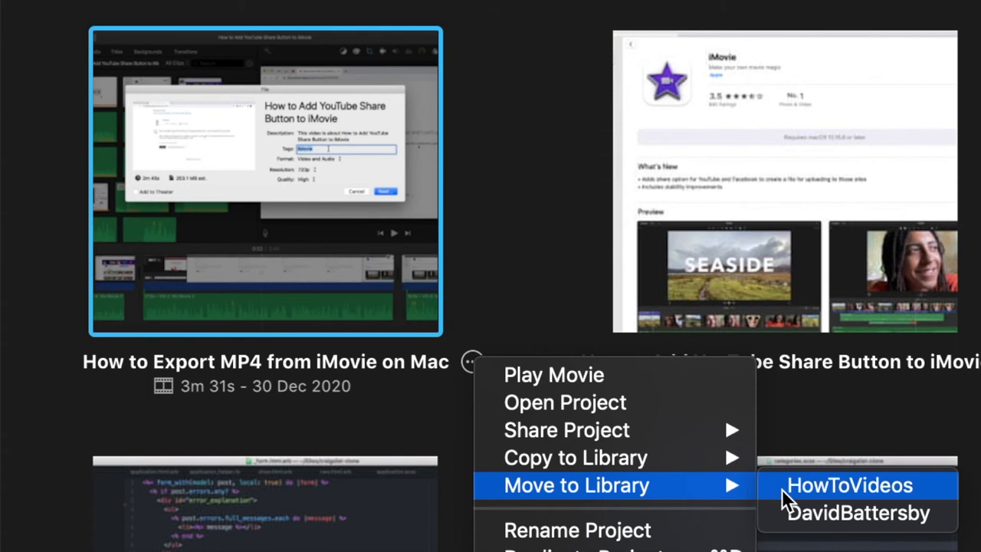
mouse_move(867, 506)
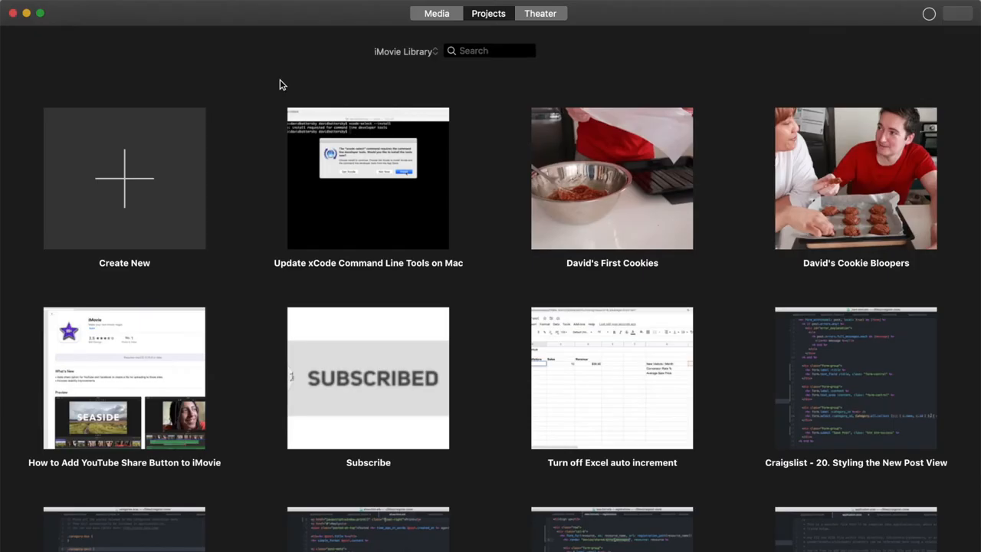
mouse_move(290, 73)
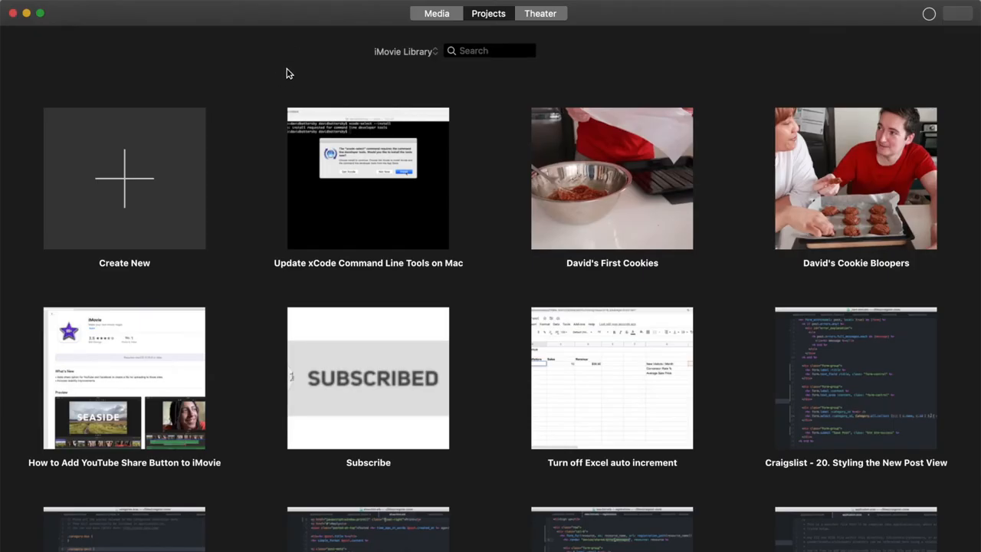
mouse_move(692, 61)
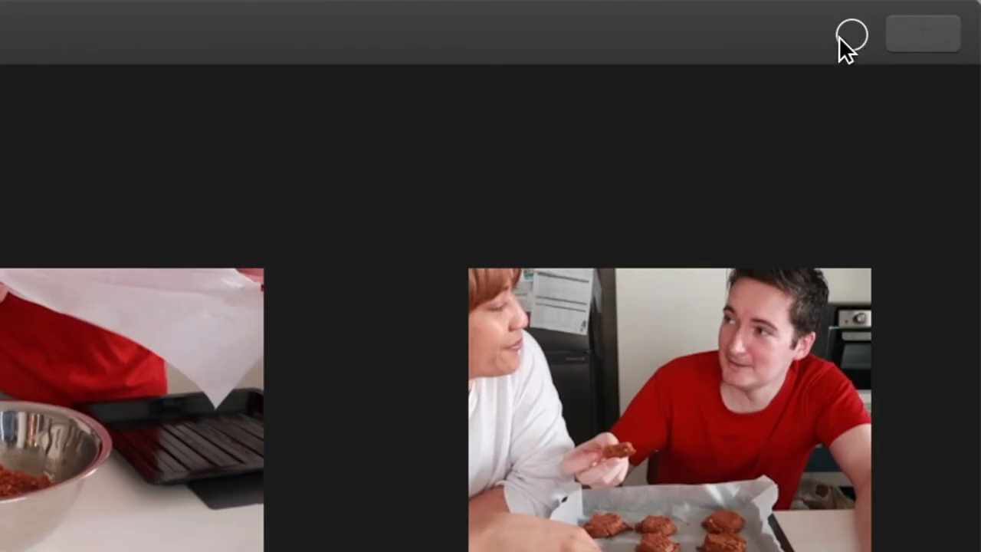
- Monitor the copy progress until all 21 media items finish copying
left_click(849, 33)
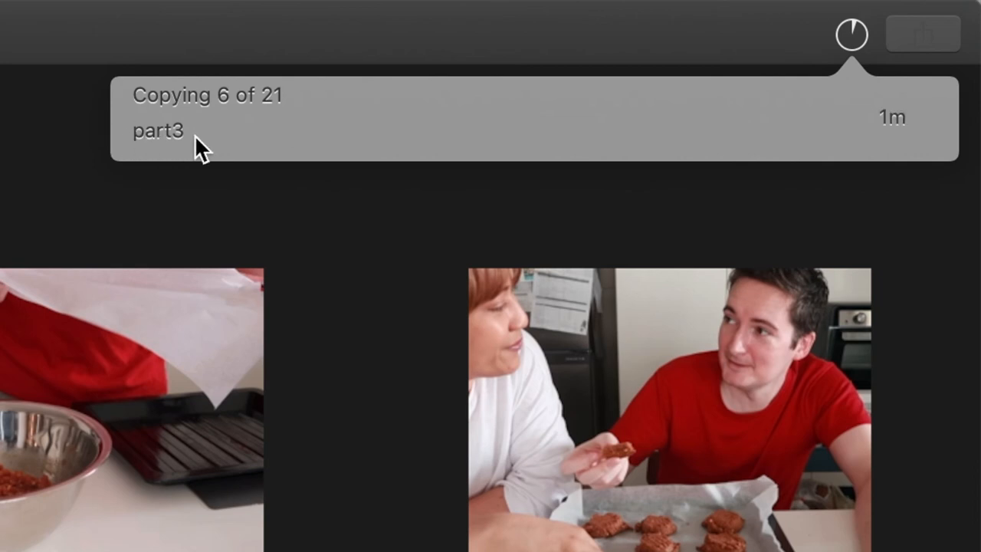
mouse_move(135, 146)
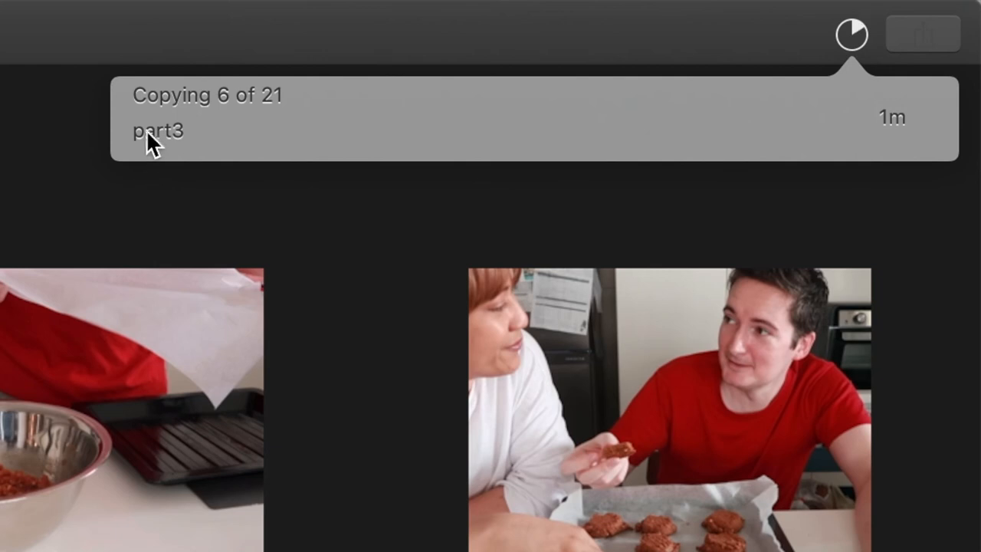
mouse_move(191, 153)
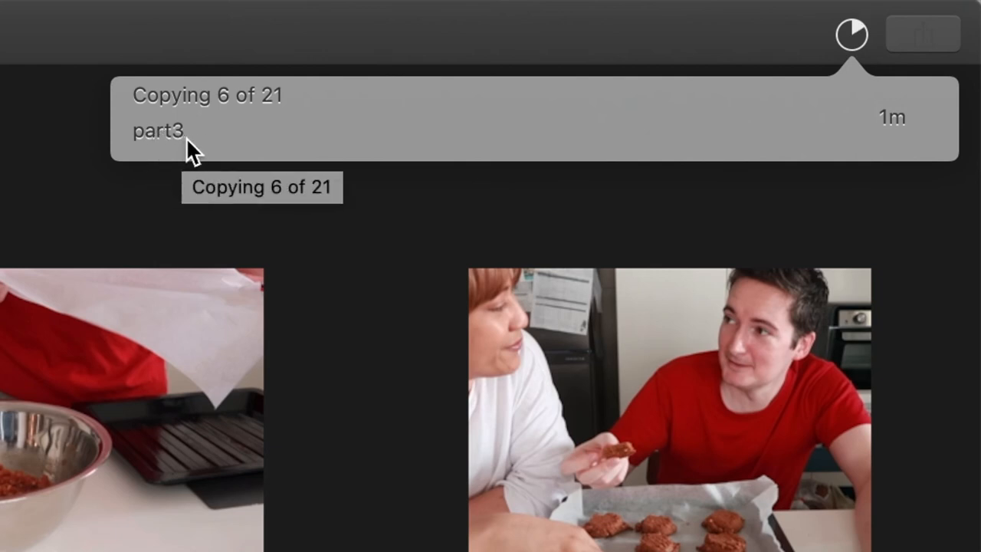
mouse_move(57, 178)
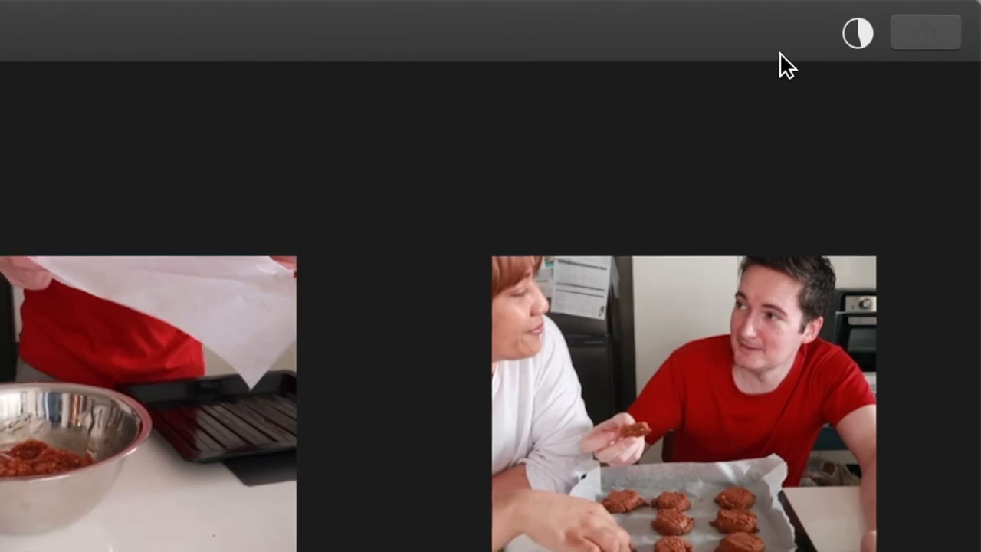
mouse_move(732, 66)
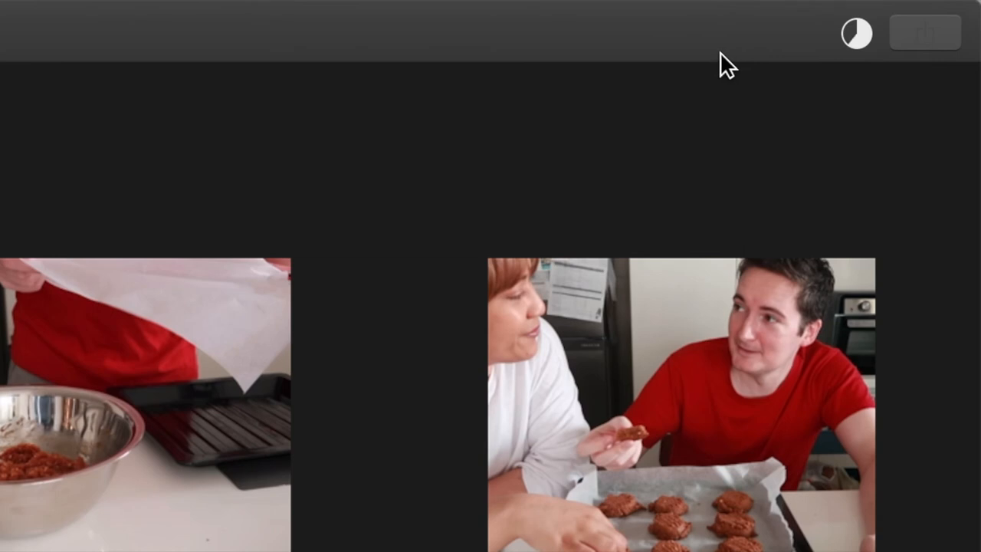
mouse_move(184, 161)
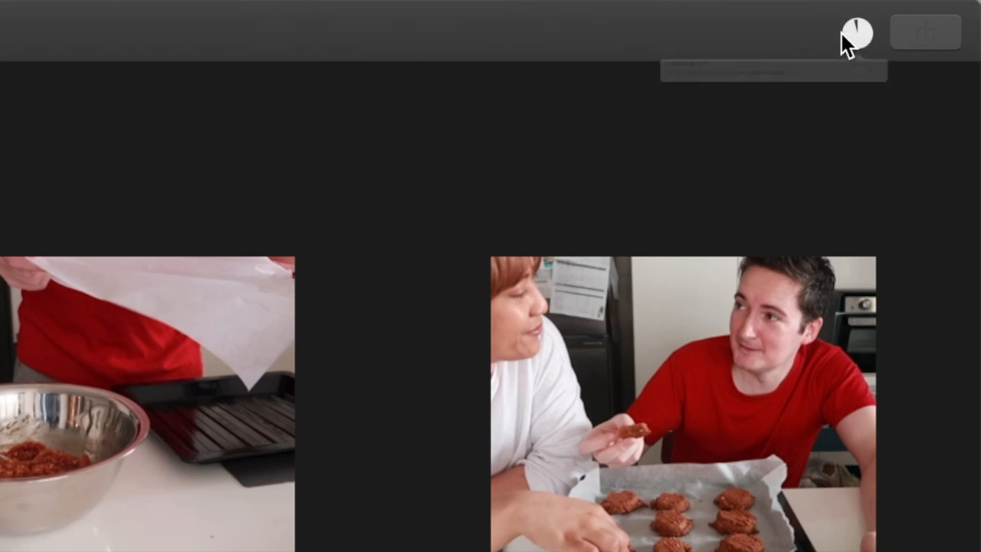
left_click(488, 13)
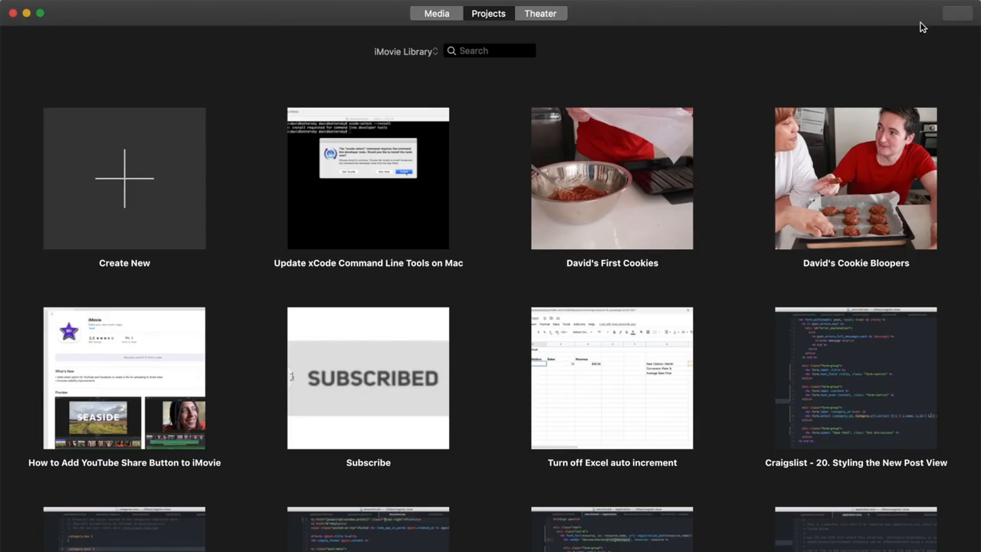
mouse_move(138, 389)
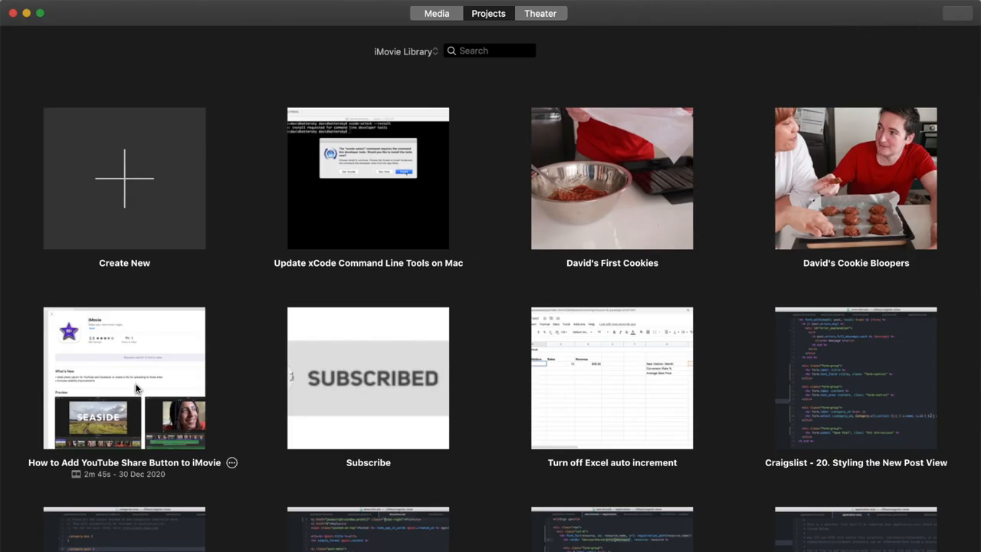
mouse_move(245, 233)
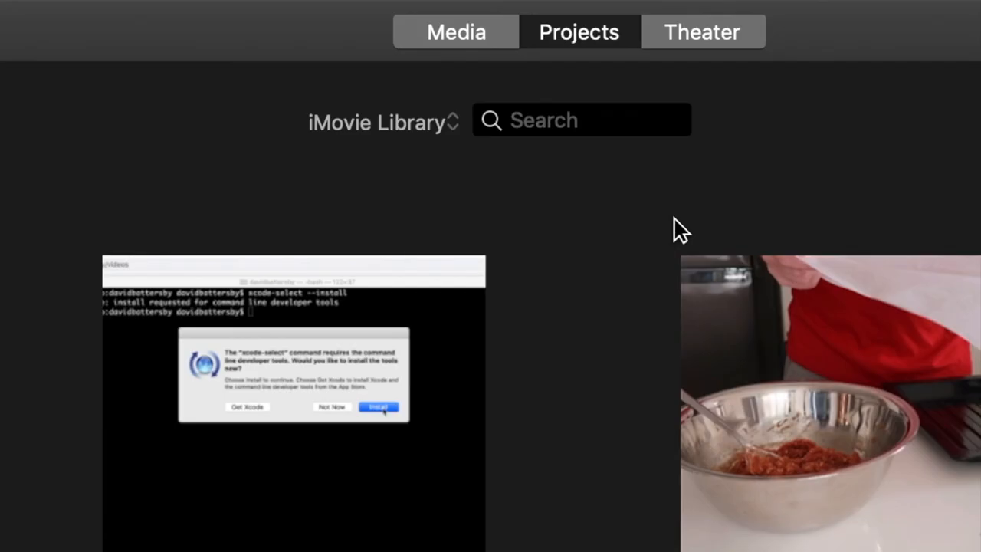
mouse_move(399, 138)
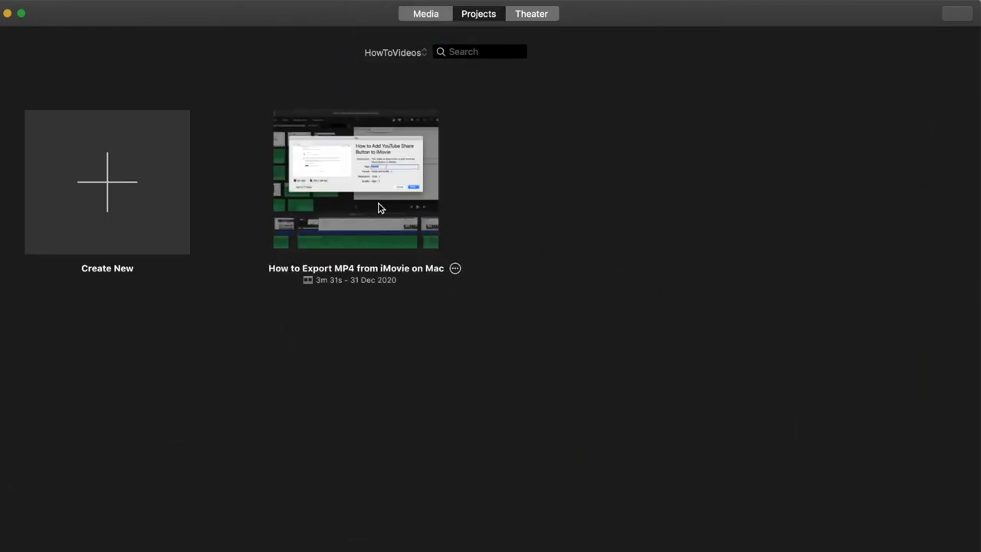
mouse_move(559, 194)
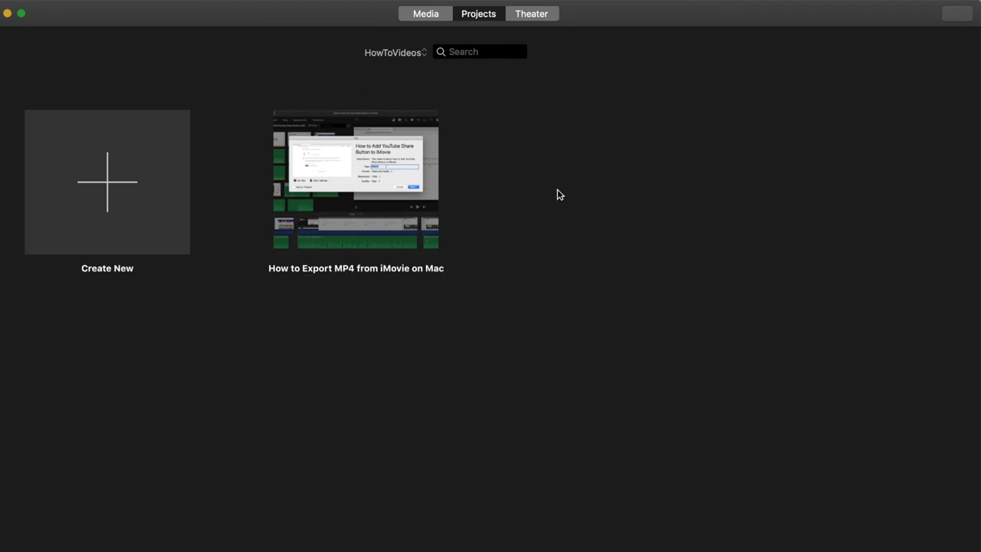